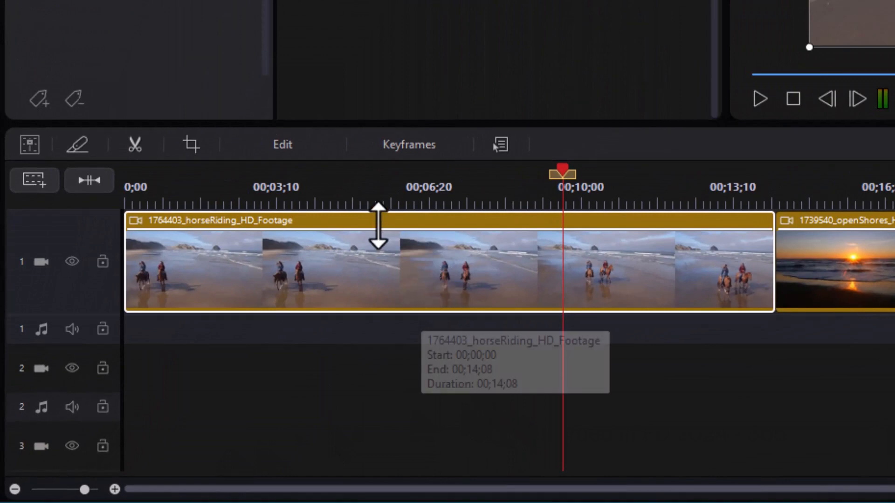
pyautogui.moveTo(354, 228)
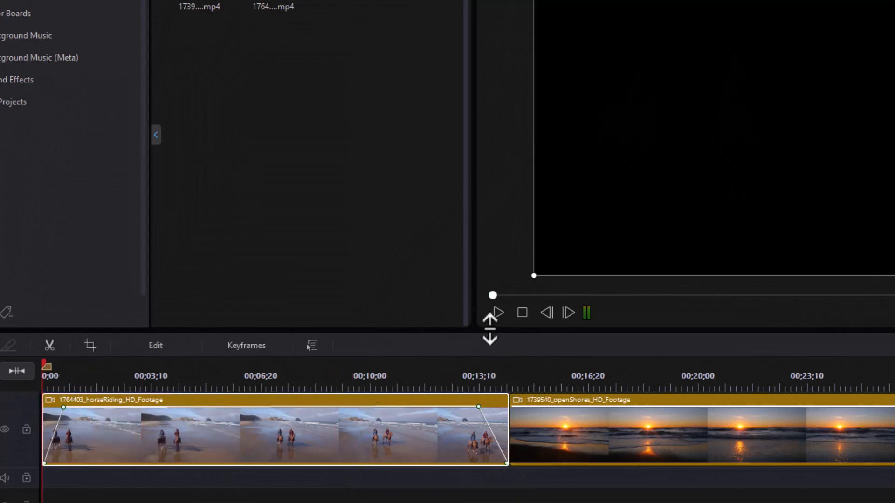
# Preview the horse-riding clip's opening fade-in, then pause playback.
pyautogui.click(495, 313)
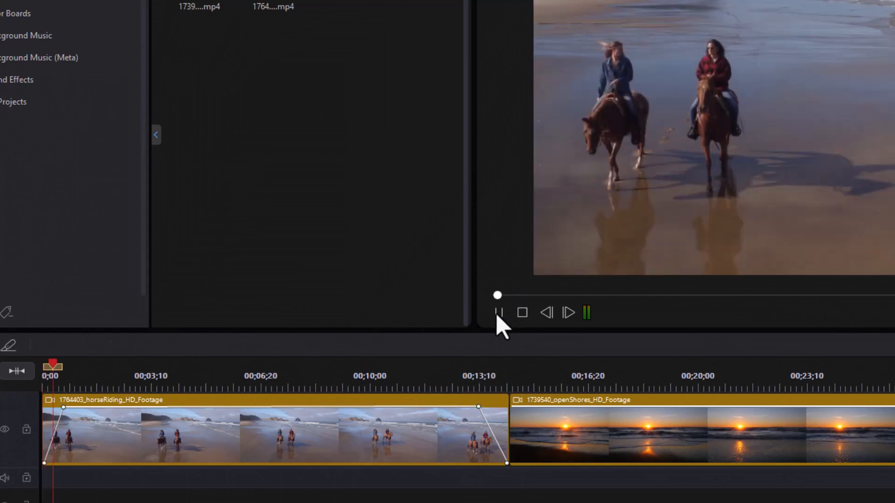
pyautogui.click(498, 313)
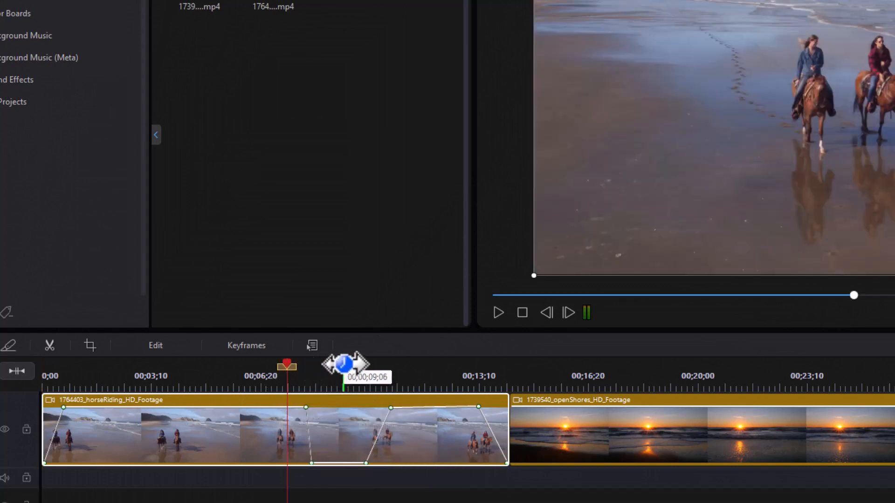
# Shape the mid-clip opacity dip so the horse-riding clip drops to transparent and back.
pyautogui.click(497, 313)
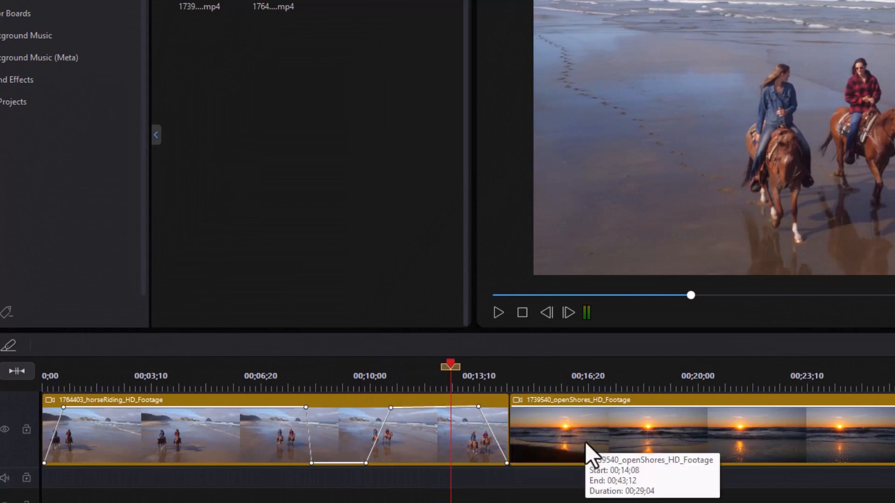
# Enable Fade-in for the sunset beach clip via its Opacity / Fade / Blend settings.
pyautogui.click(582, 434)
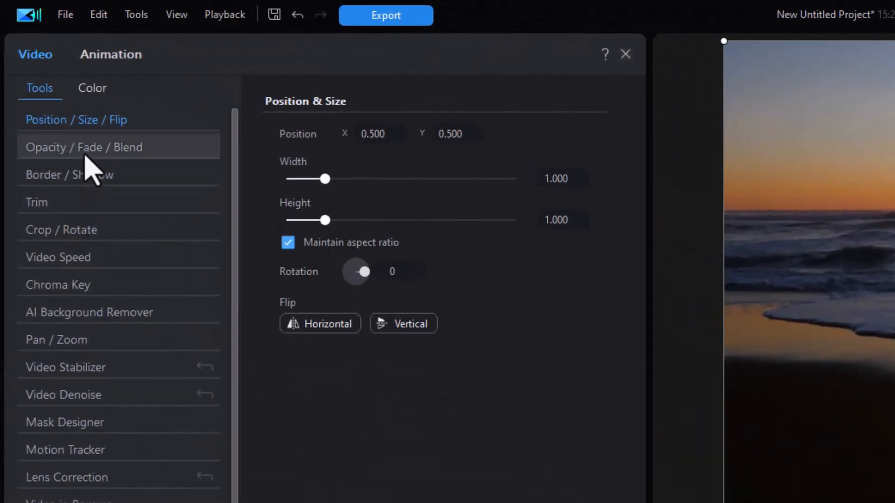
pyautogui.click(83, 147)
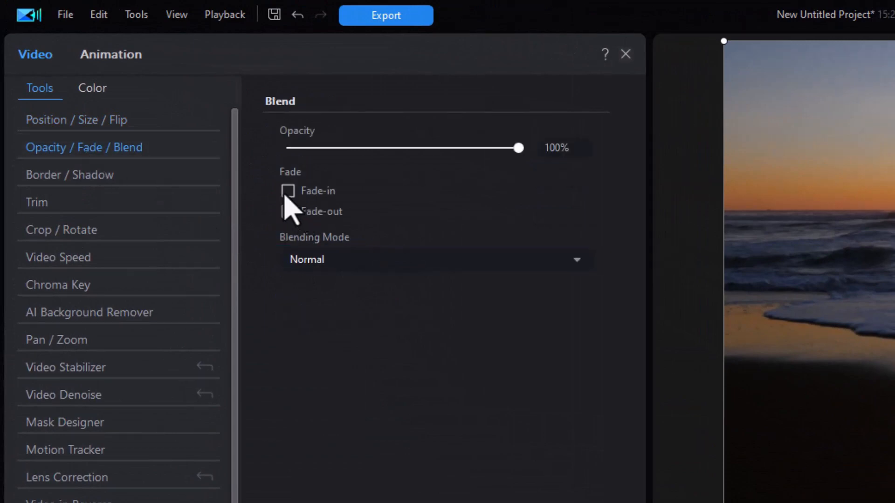
pyautogui.click(625, 54)
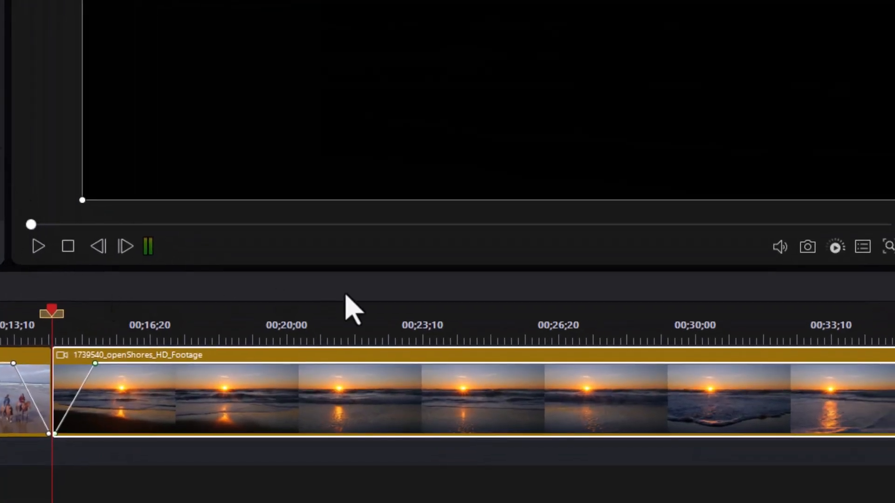